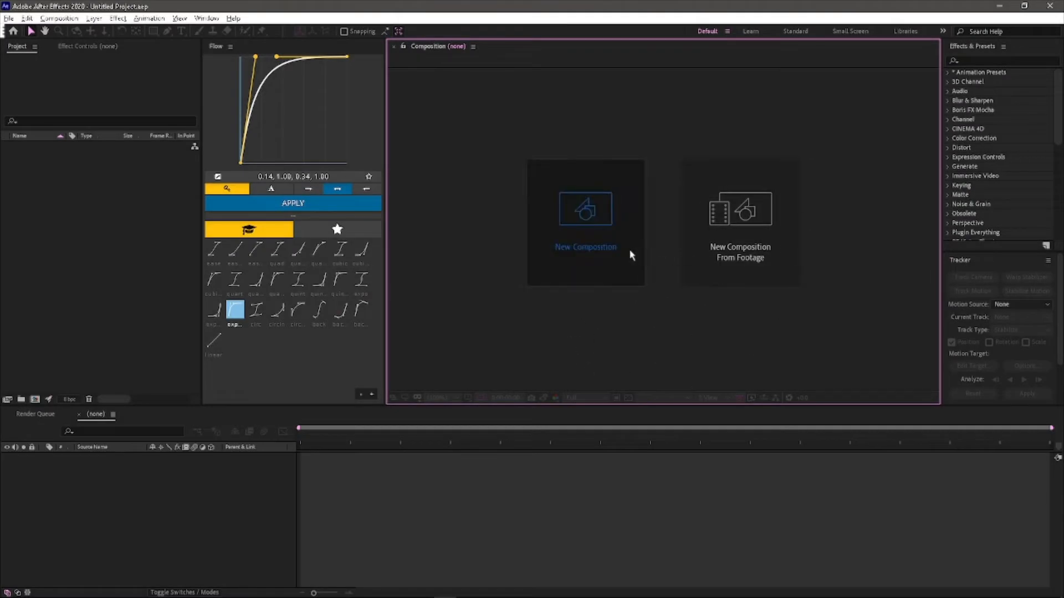
Create Comp 1 from the Composition panel's New Composition button.
{"action": "left_click", "coordinate": [585, 224]}
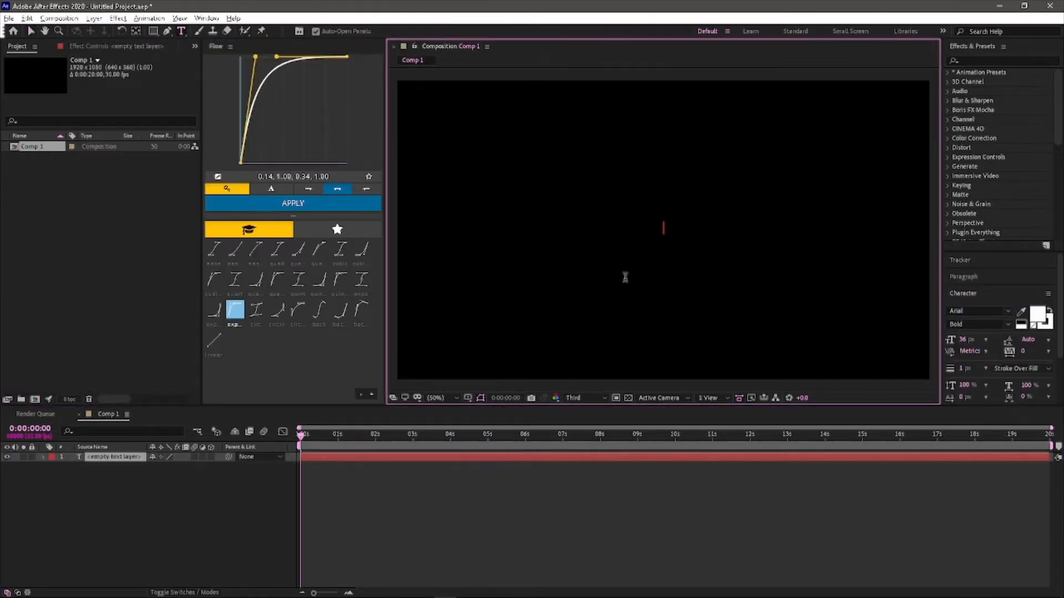
{"action": "mouse_move", "coordinate": [473, 356]}
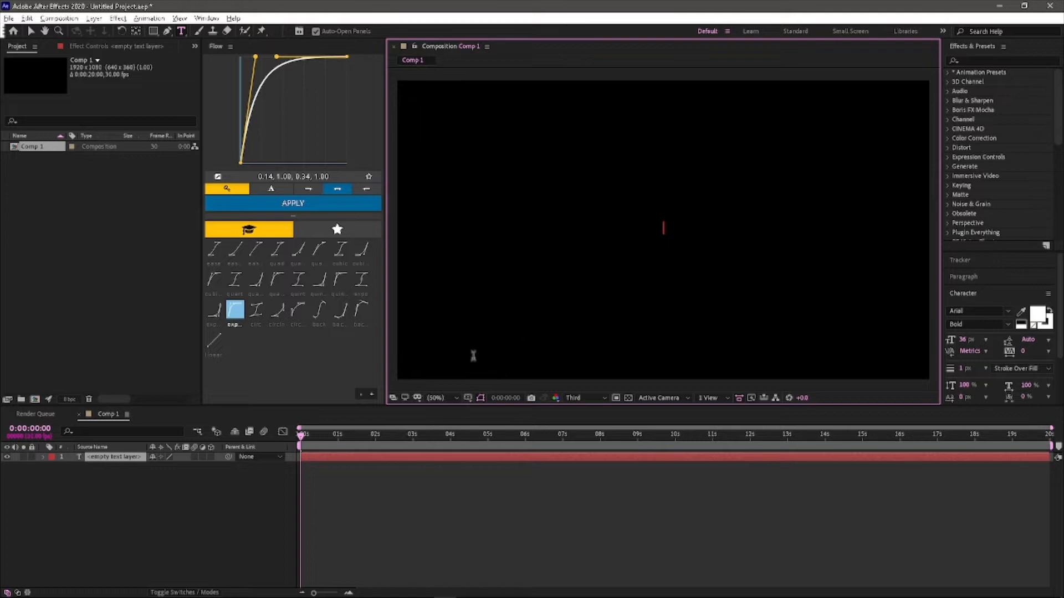
Type JUAN into the text layer and finish editing it.
{"action": "type", "text": "JUAN"}
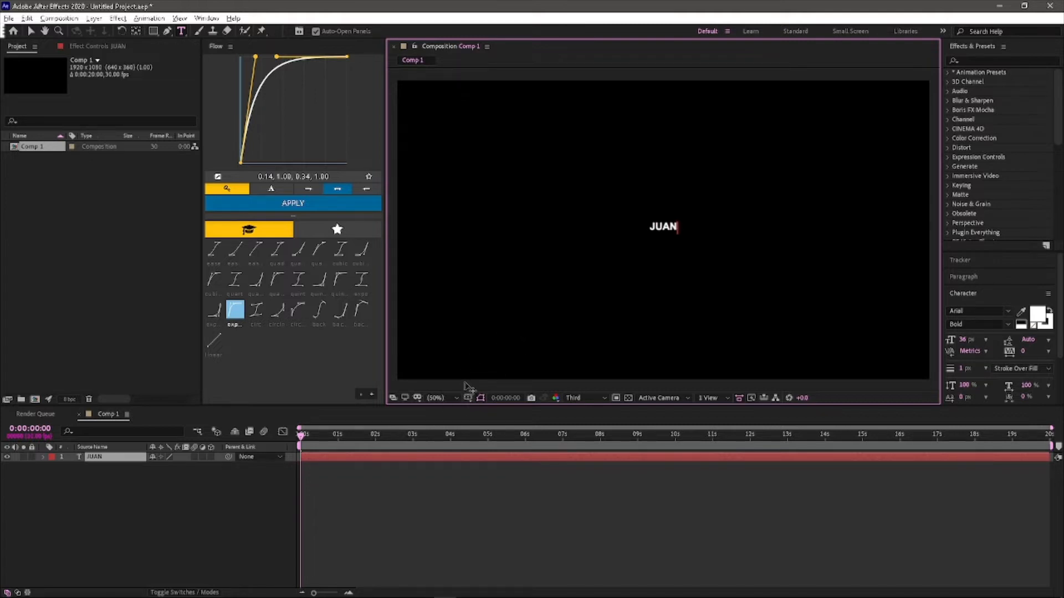
{"action": "left_click", "coordinate": [662, 227]}
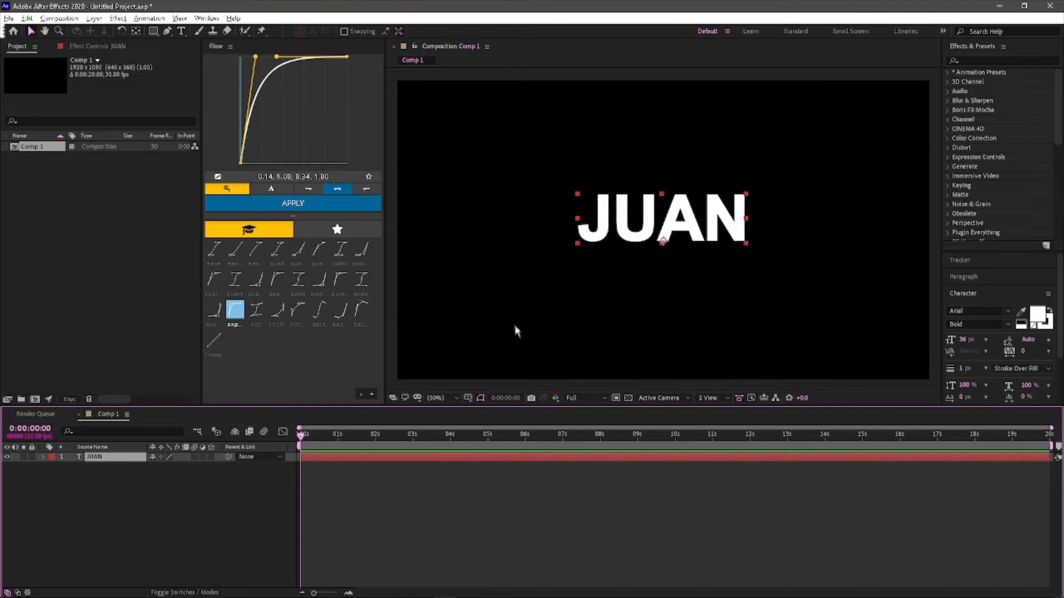
{"action": "mouse_move", "coordinate": [271, 439]}
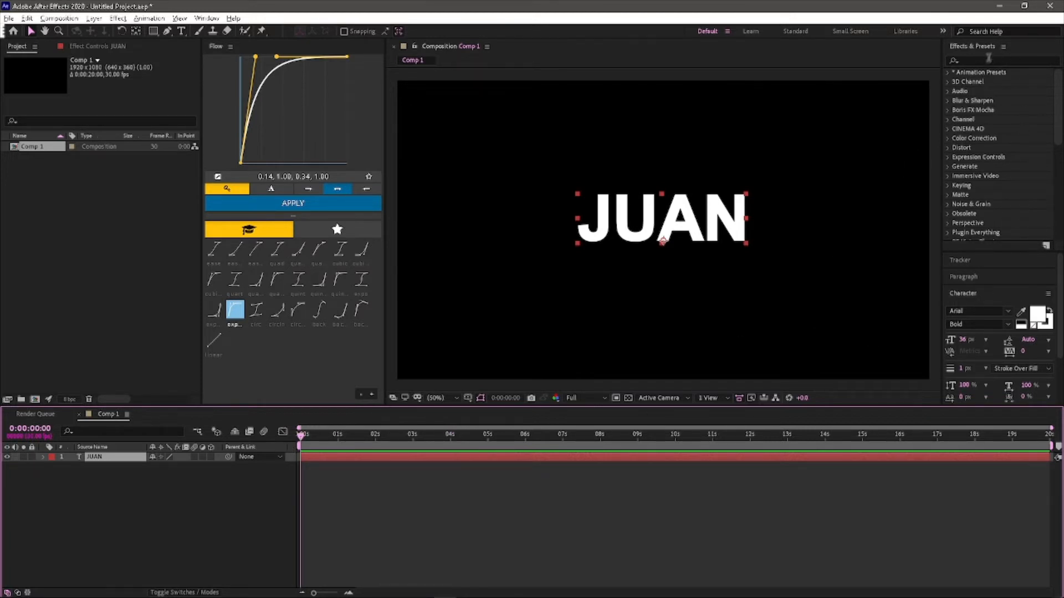
Search presets for 'ani' and apply the 'animation text' preset to JUAN.
{"action": "left_click", "coordinate": [998, 60]}
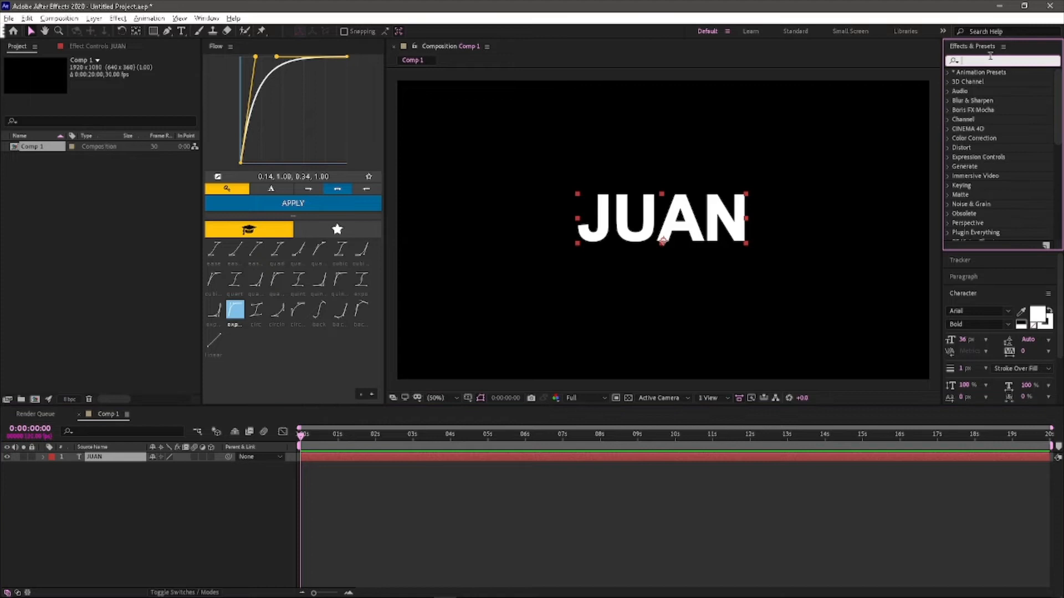
{"action": "type", "text": "animat"}
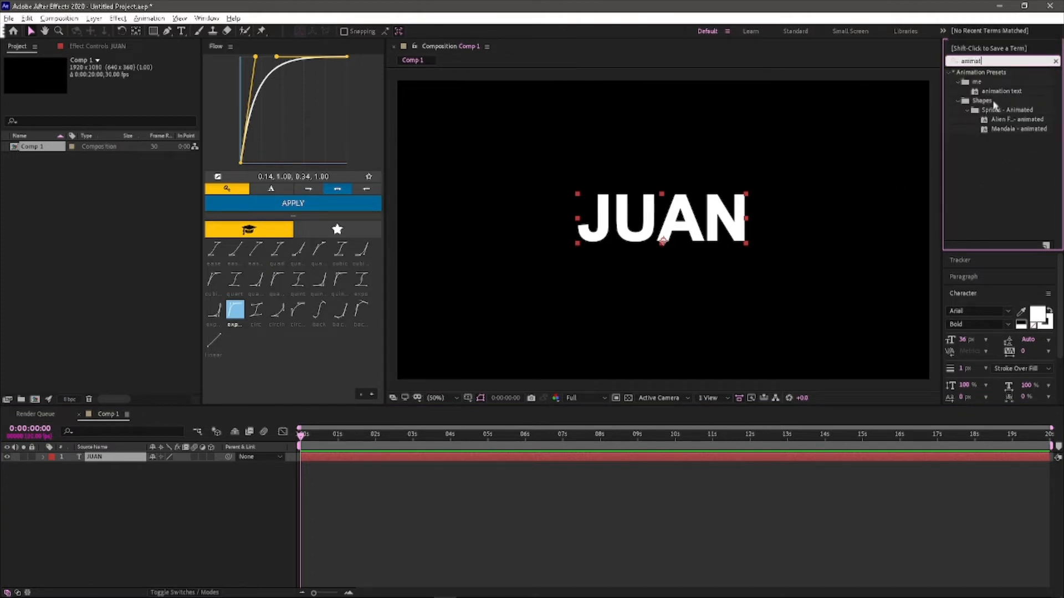
{"action": "left_click", "coordinate": [1001, 91]}
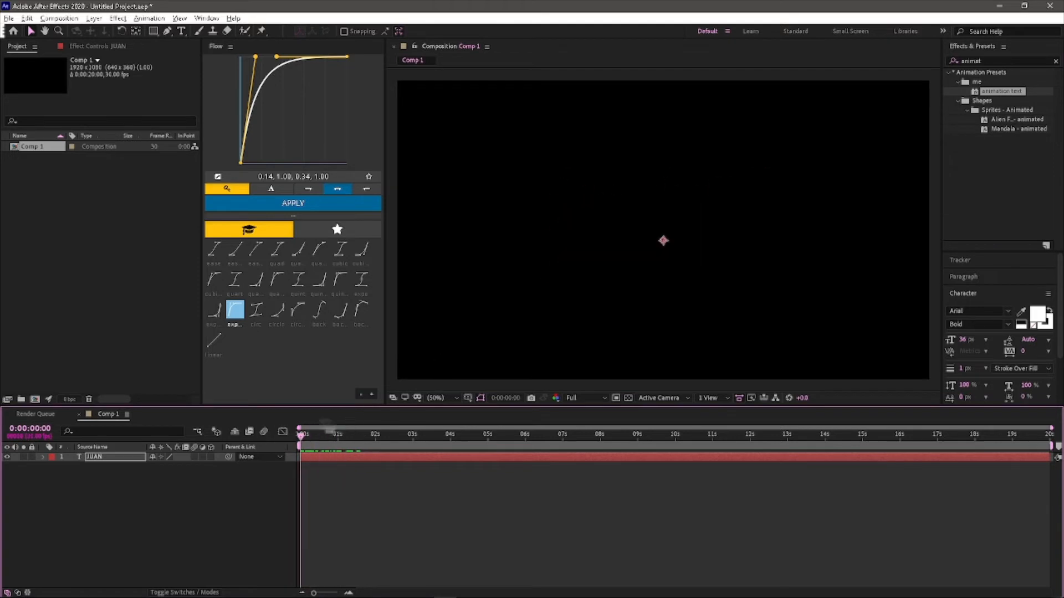
Scrub to a later frame, enable JUAN's motion blur, and return to the start.
{"action": "left_click", "coordinate": [332, 434]}
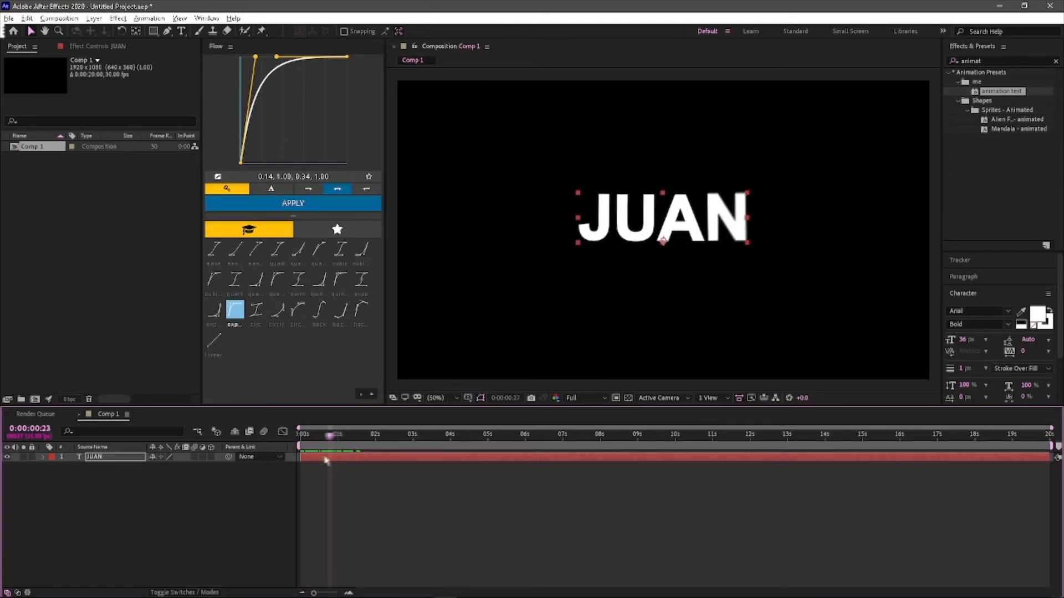
{"action": "left_click", "coordinate": [299, 434]}
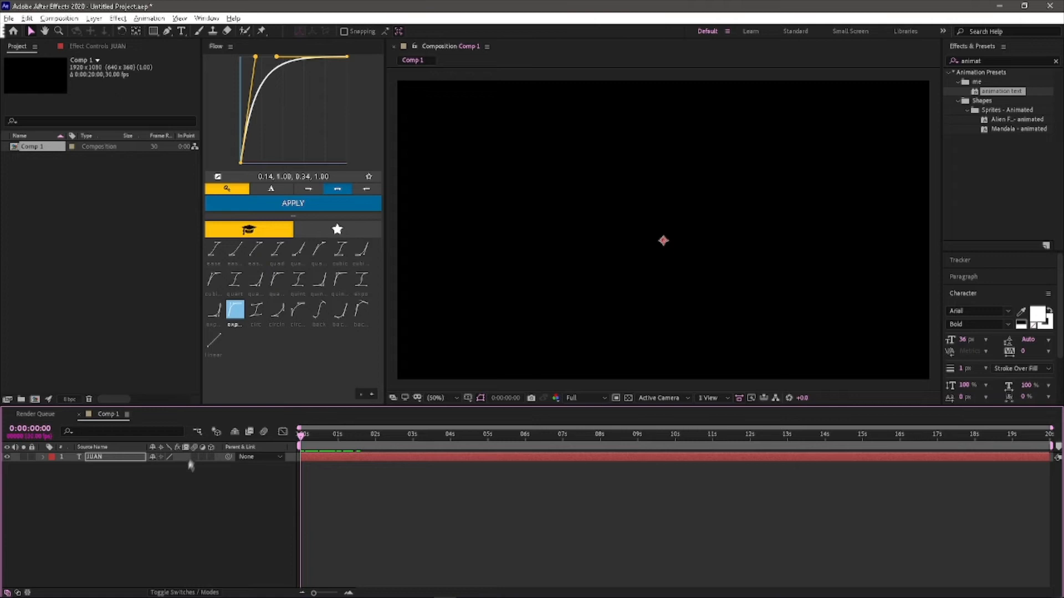
{"action": "mouse_move", "coordinate": [197, 462]}
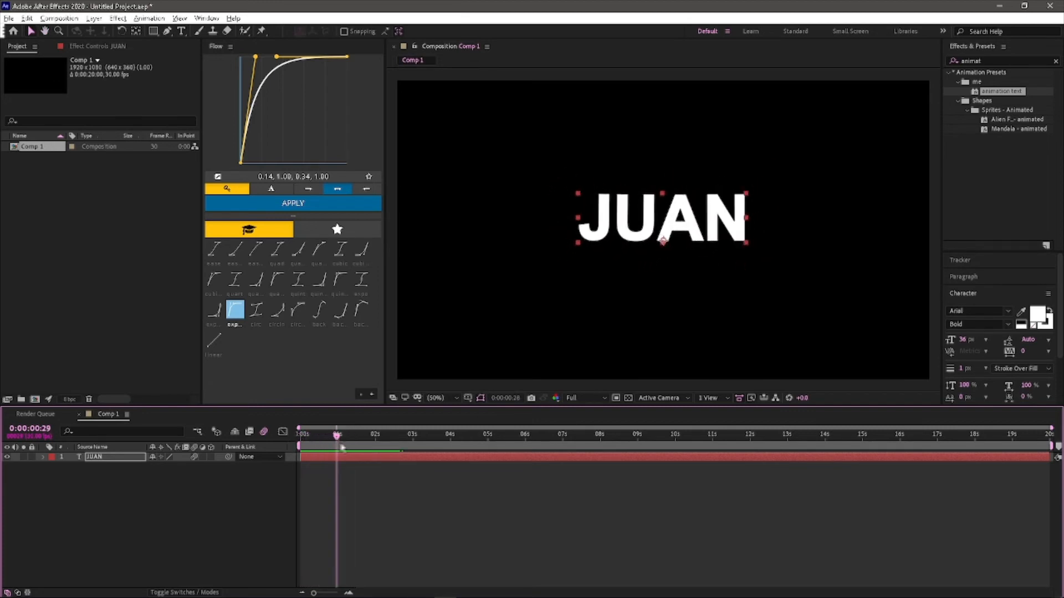
{"action": "left_click", "coordinate": [298, 434]}
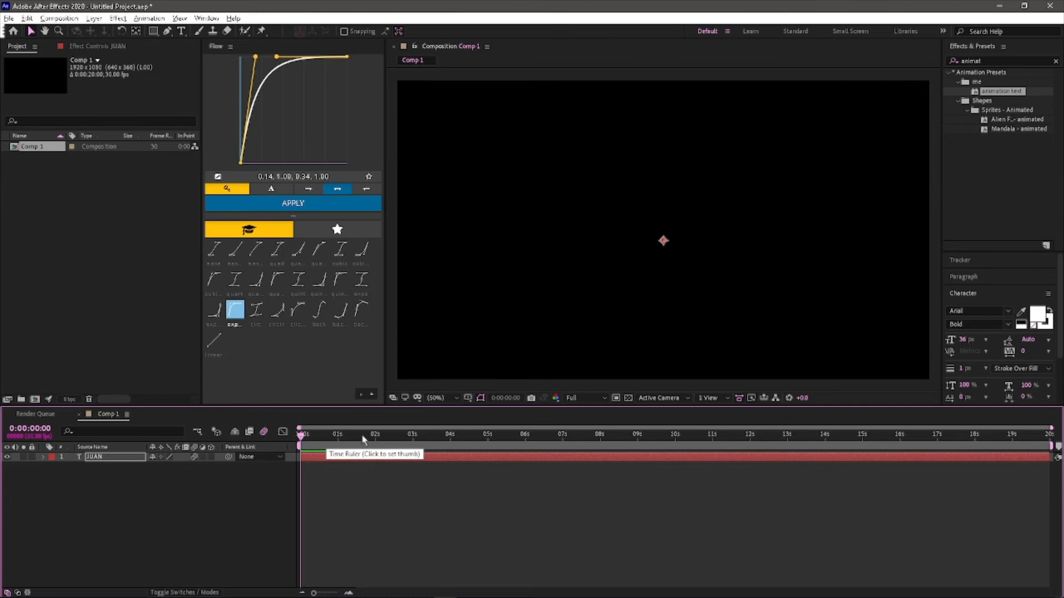